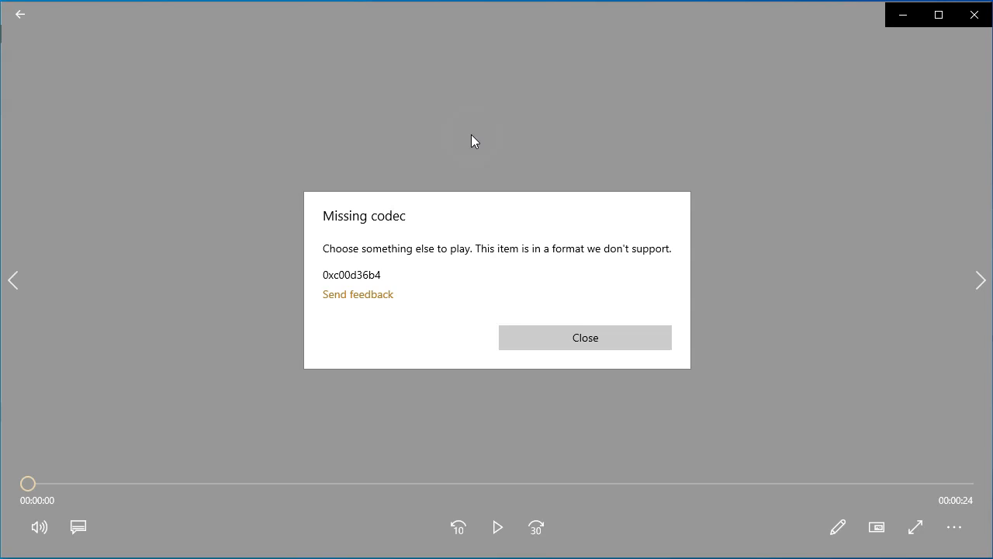
mouse_move(341, 301)
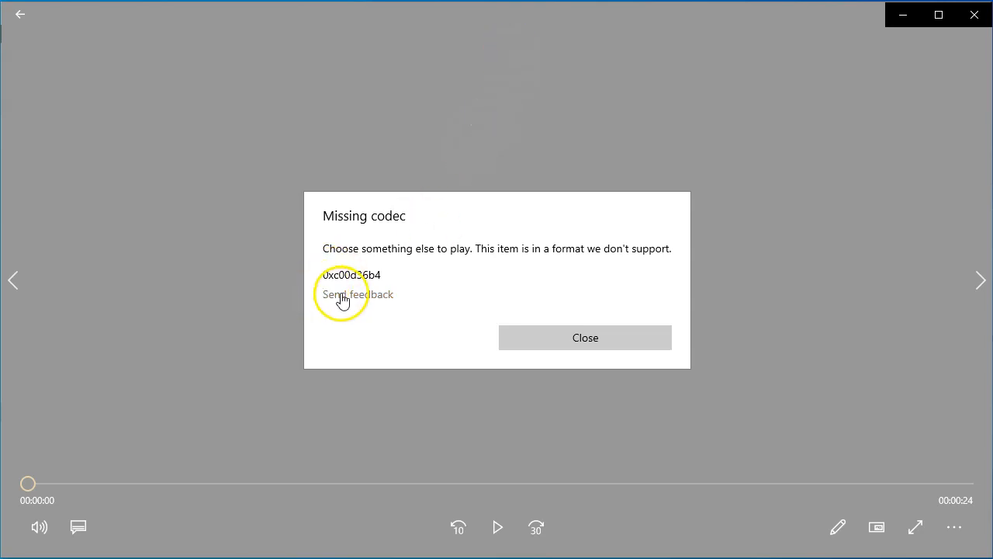
mouse_move(395, 290)
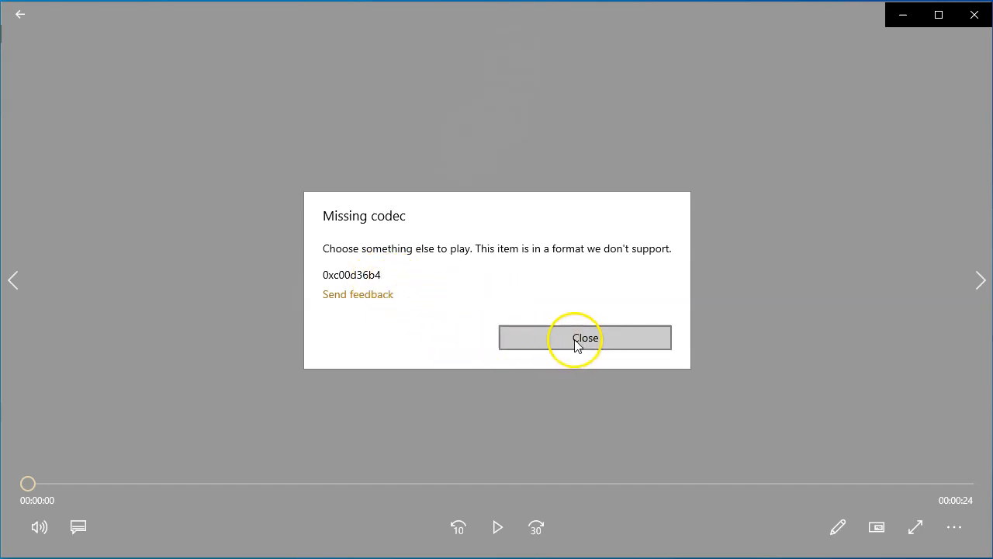
Dismiss the missing codec error and minimise the videos folder window.
click(585, 338)
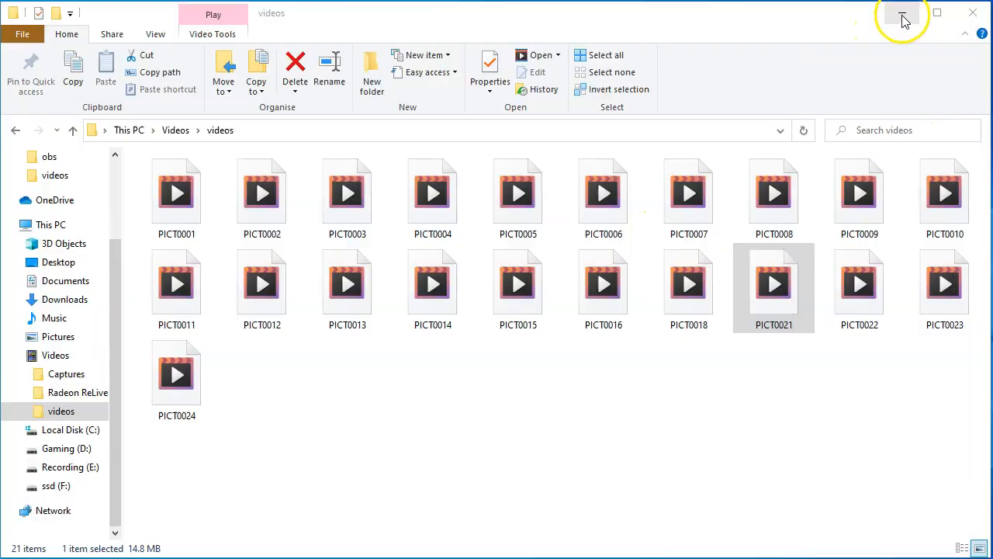
click(898, 15)
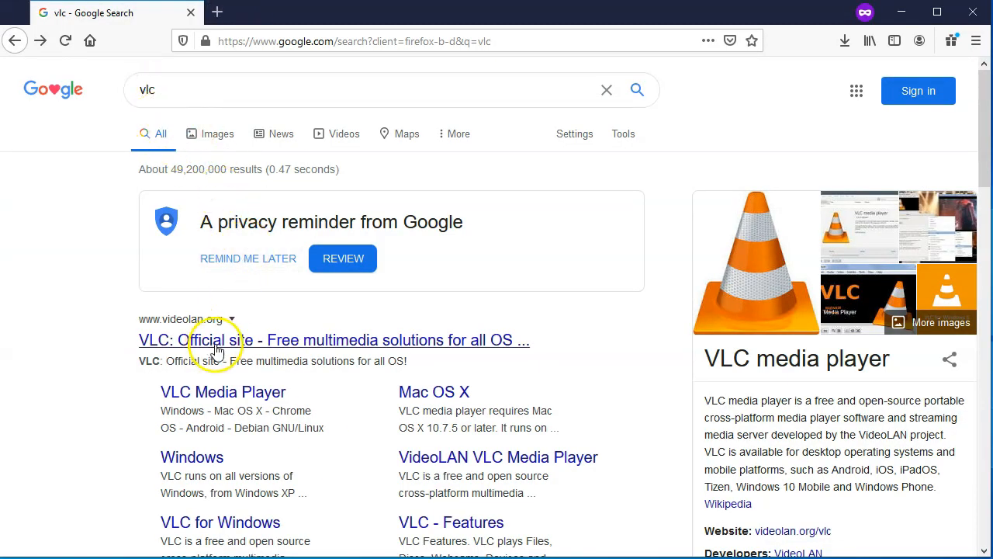
mouse_move(184, 329)
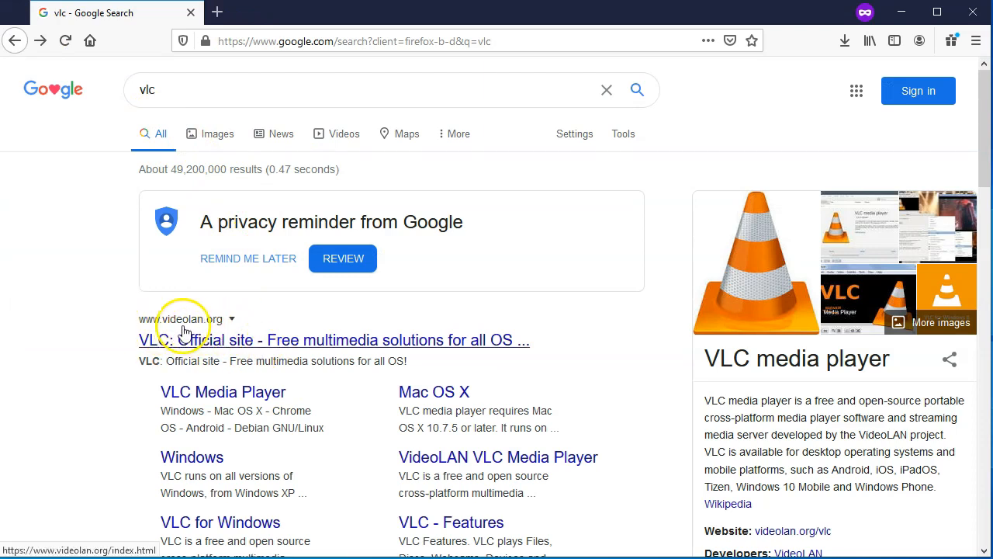
Go to the VLC official VideoLAN site from the results, then put the browser away.
click(296, 341)
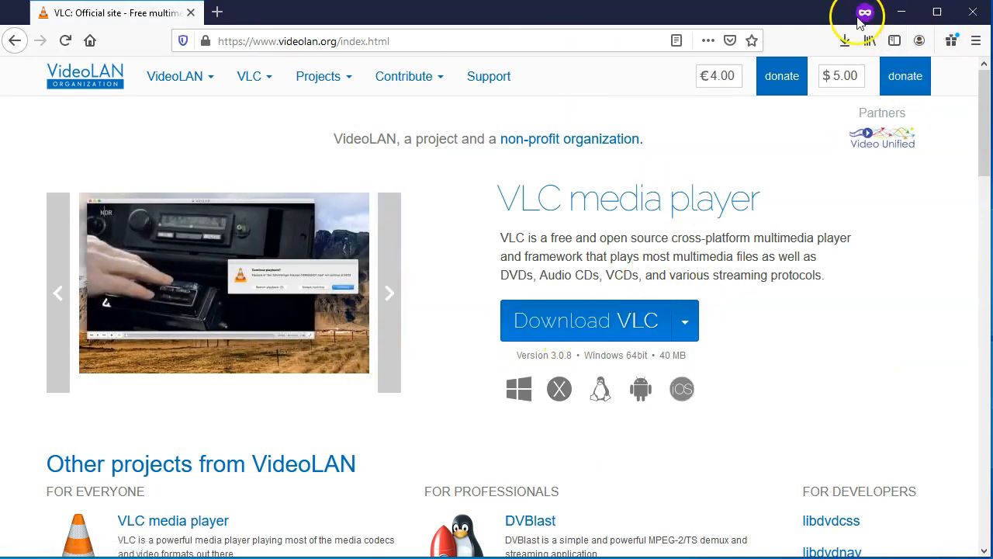
click(974, 13)
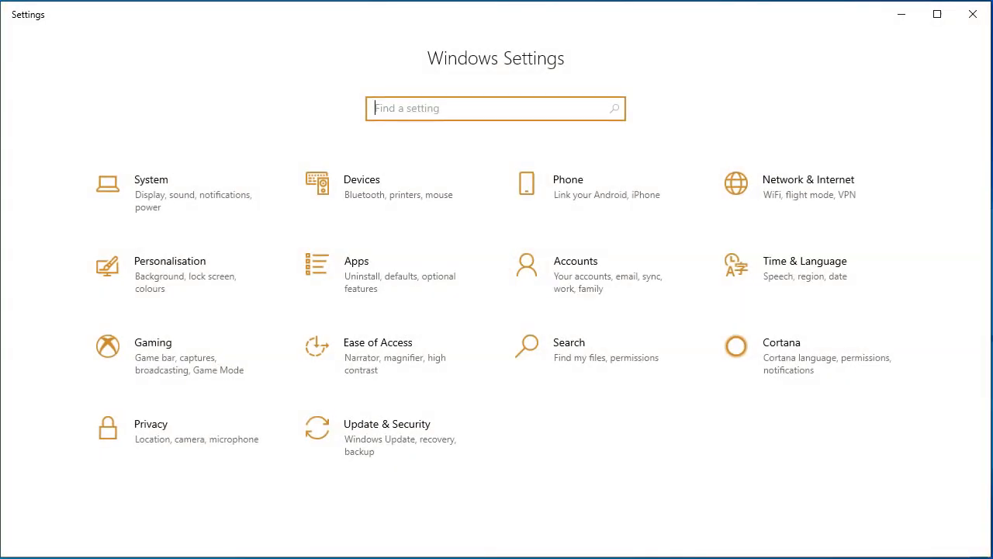
Navigate to Apps > Default apps and reach the Video player setting.
click(357, 261)
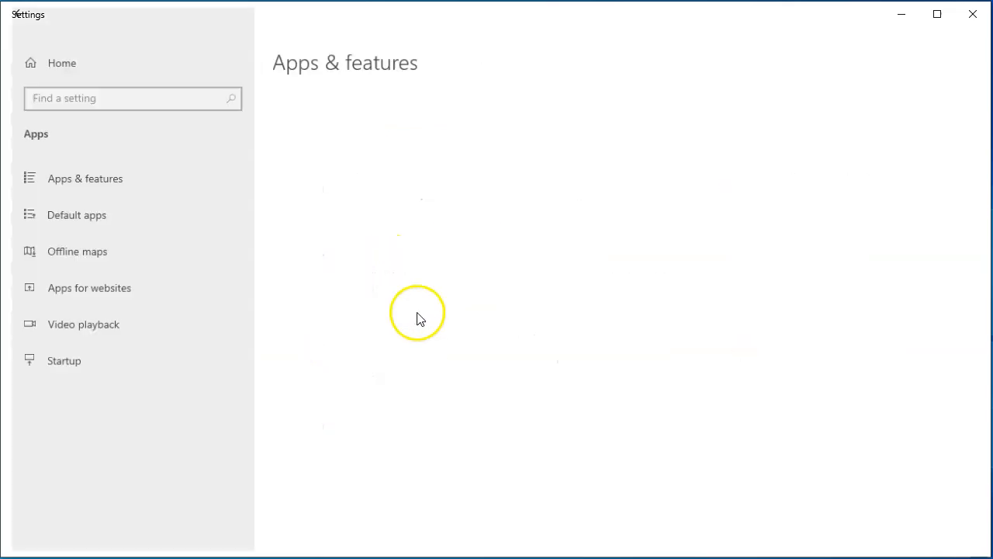
click(84, 177)
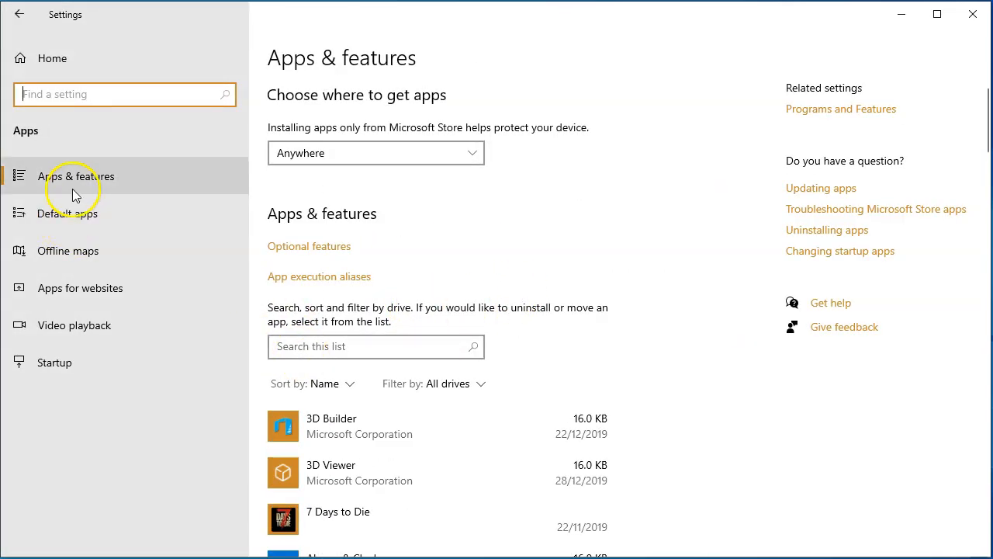
click(69, 214)
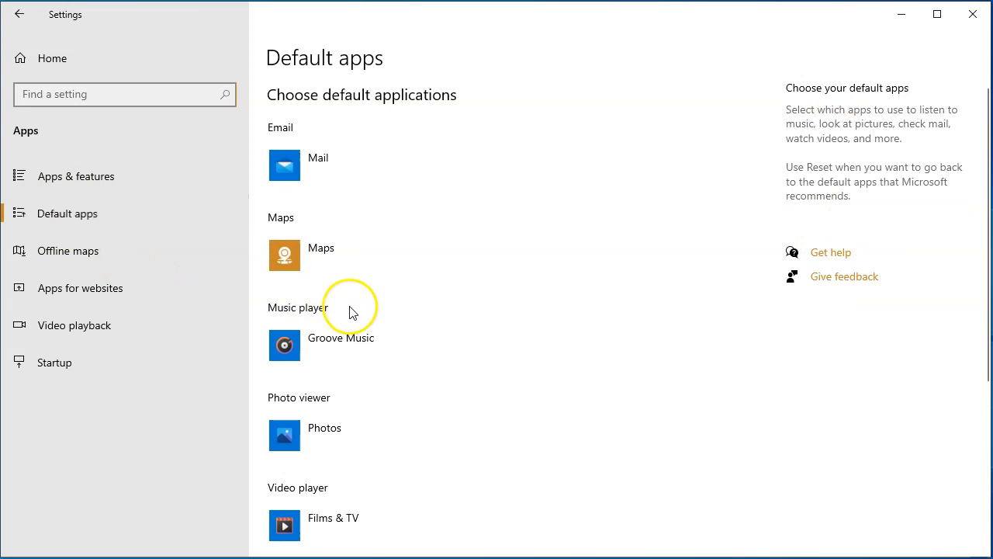
scroll(down, 3)
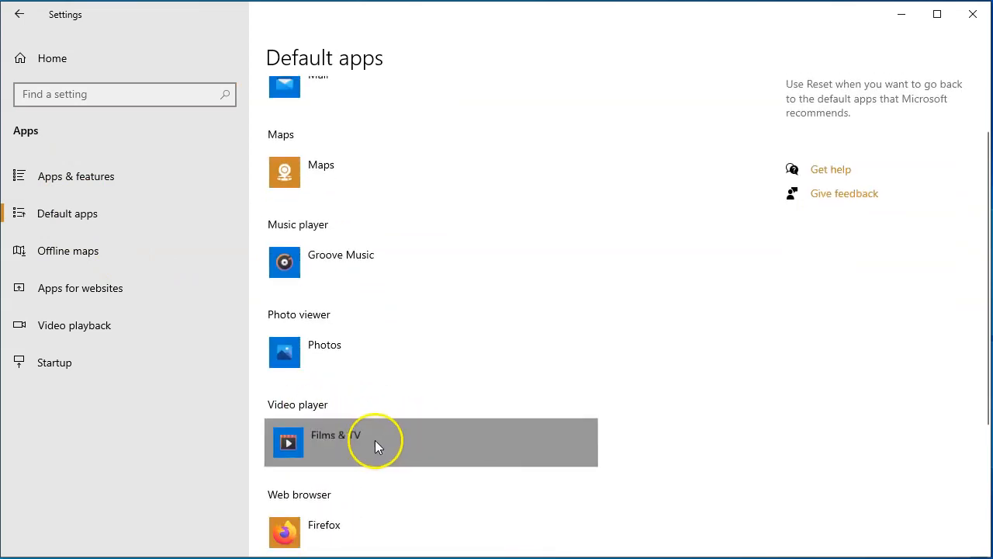
Choose VLC media player as the default video player and close Settings.
click(376, 443)
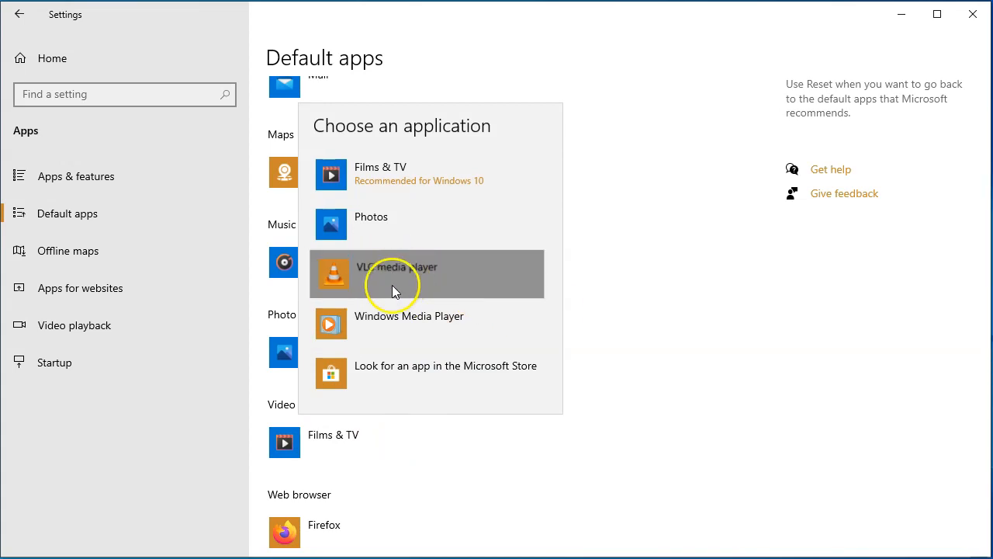
click(396, 274)
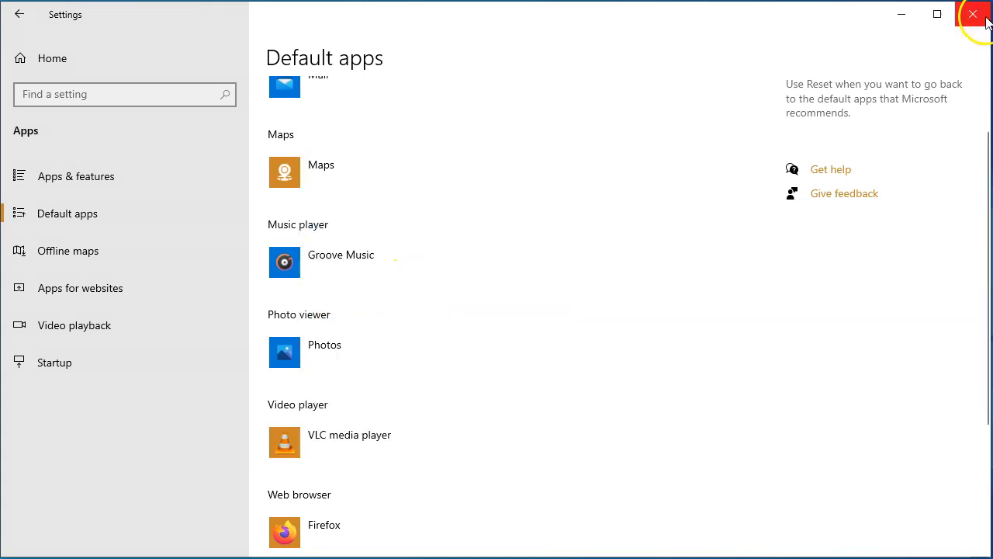
click(974, 12)
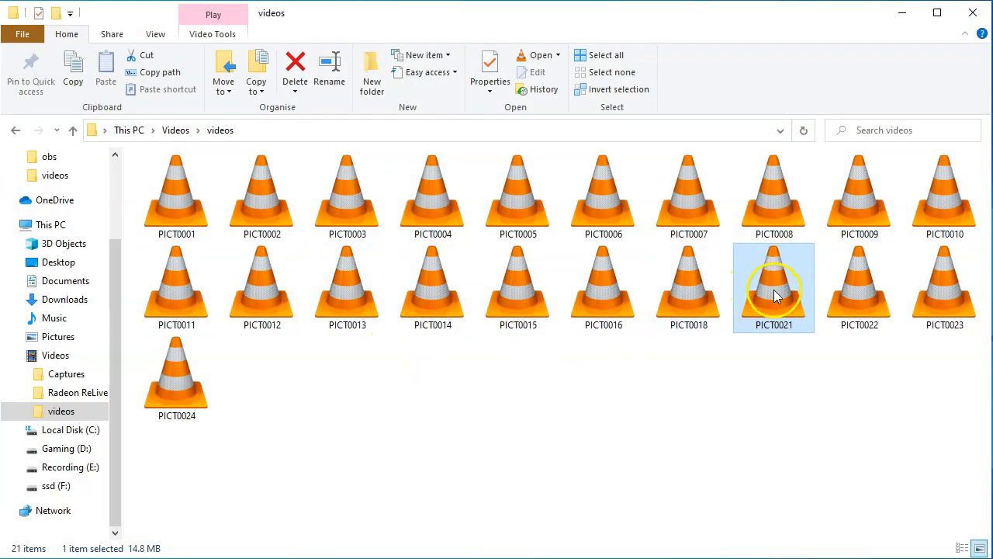
Launch the PICT0021 video from the folder so it plays in VLC media player.
double_click(772, 287)
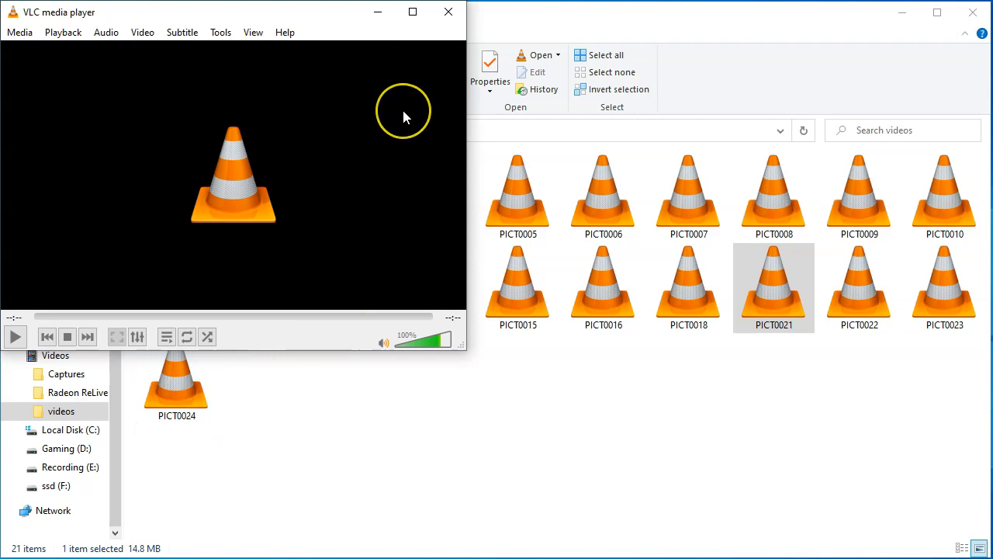
mouse_move(405, 117)
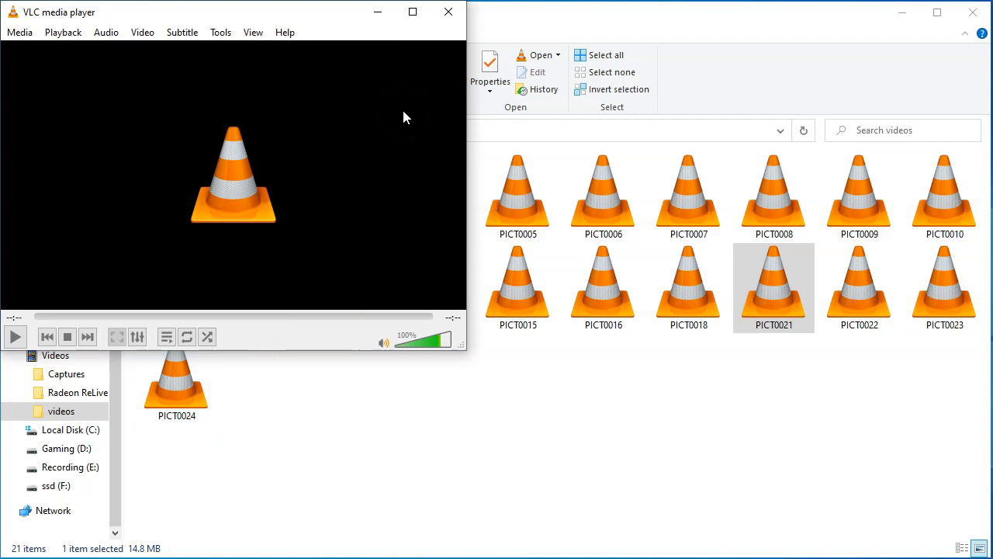